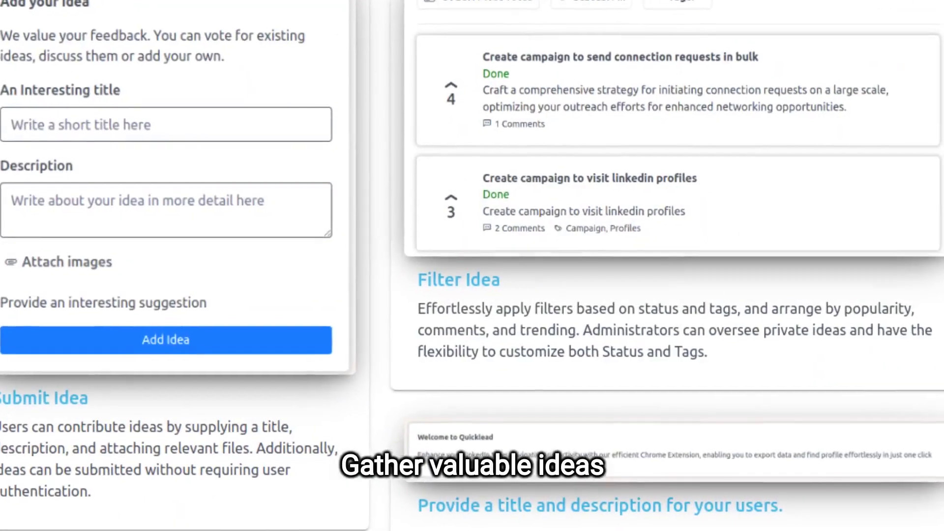
Move from the idea board past Email Setting to the Integration page showing the Slack Connect card
scroll("down", 3)
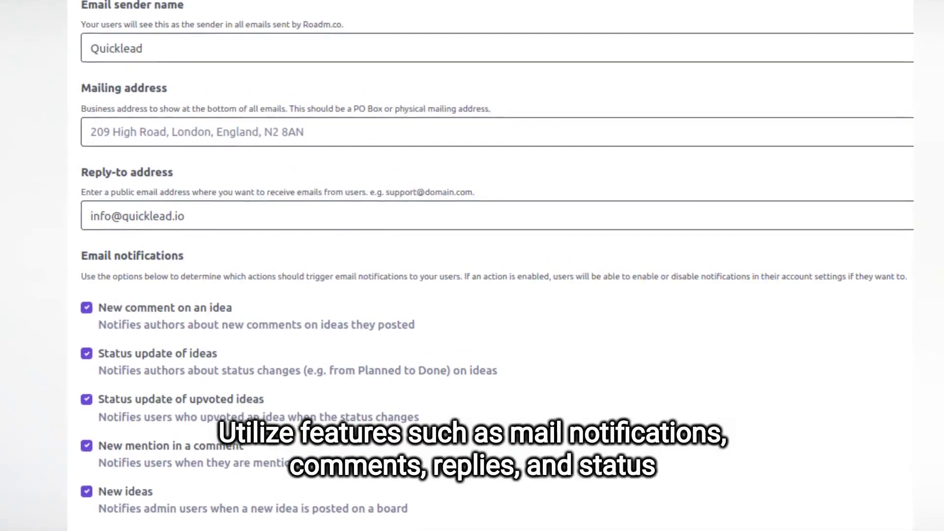
left_click(55, 272)
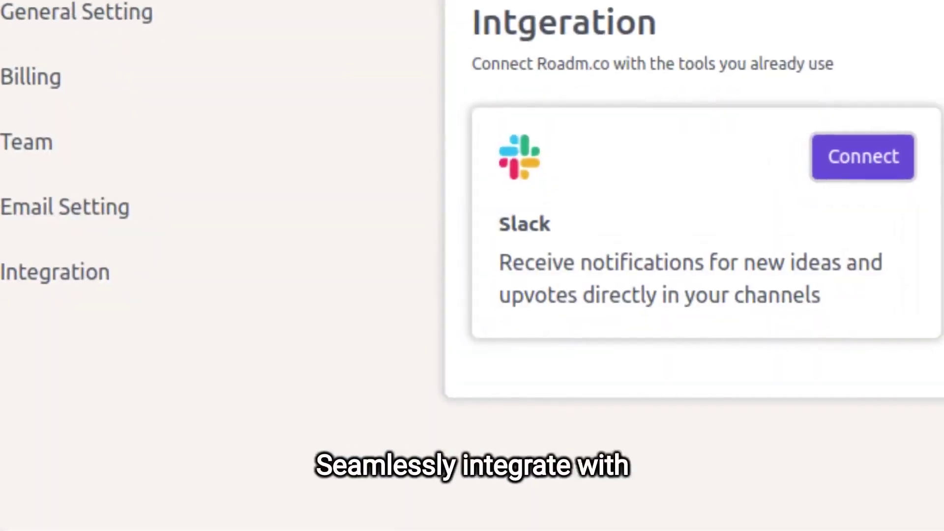